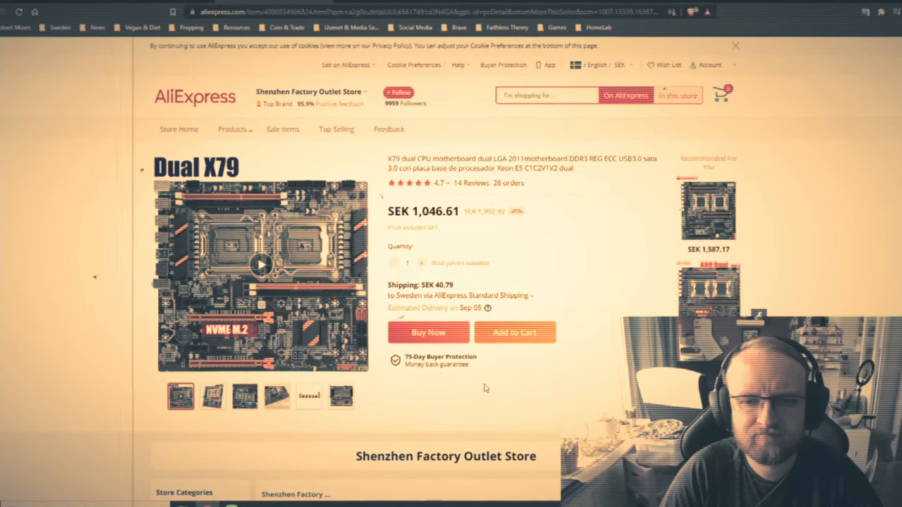
mouse_move(429, 333)
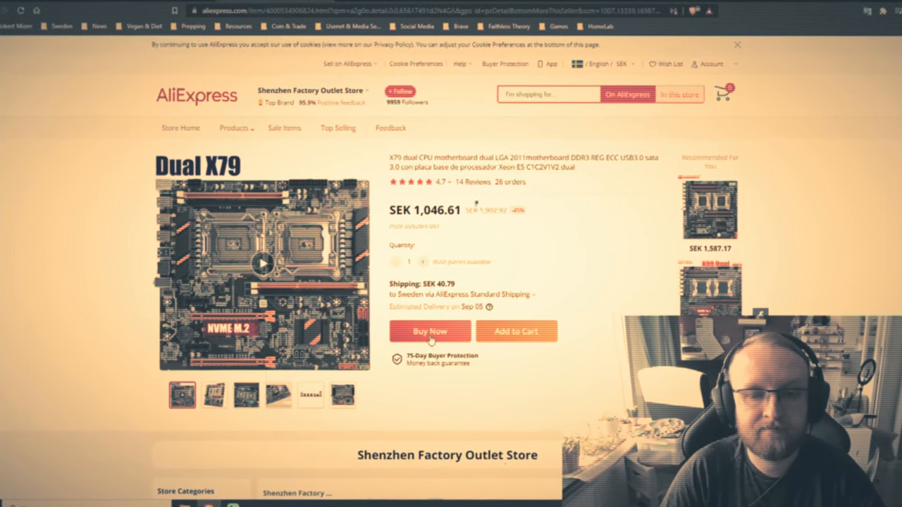
Step: Switch the Aptio BIOS from the Main tab to the Advanced configuration page
left_click(428, 331)
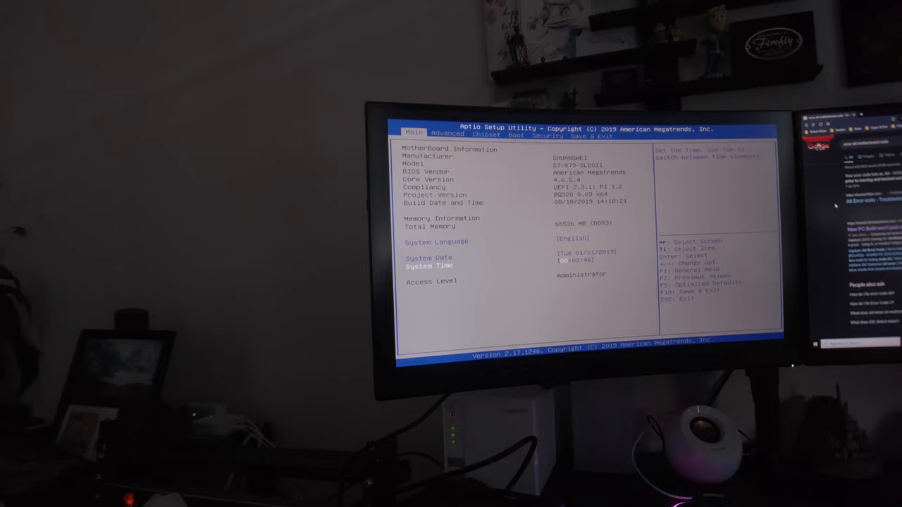
left_click(447, 134)
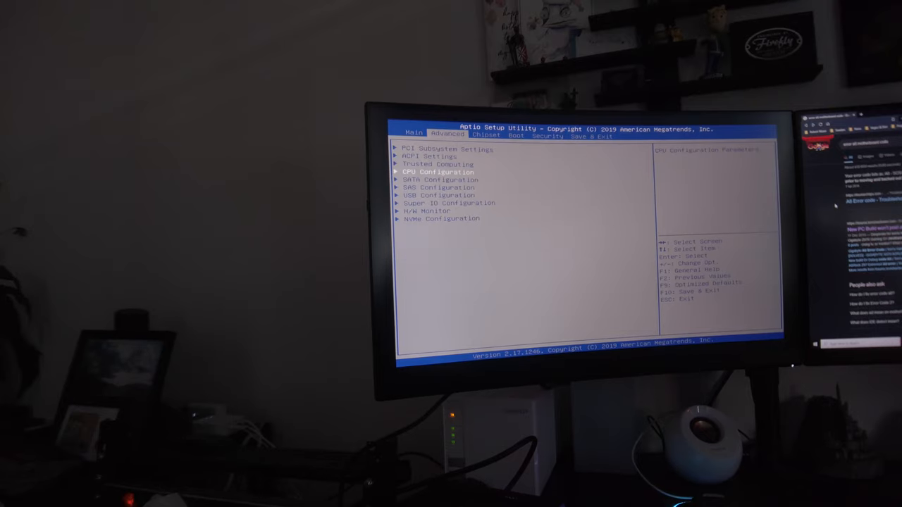